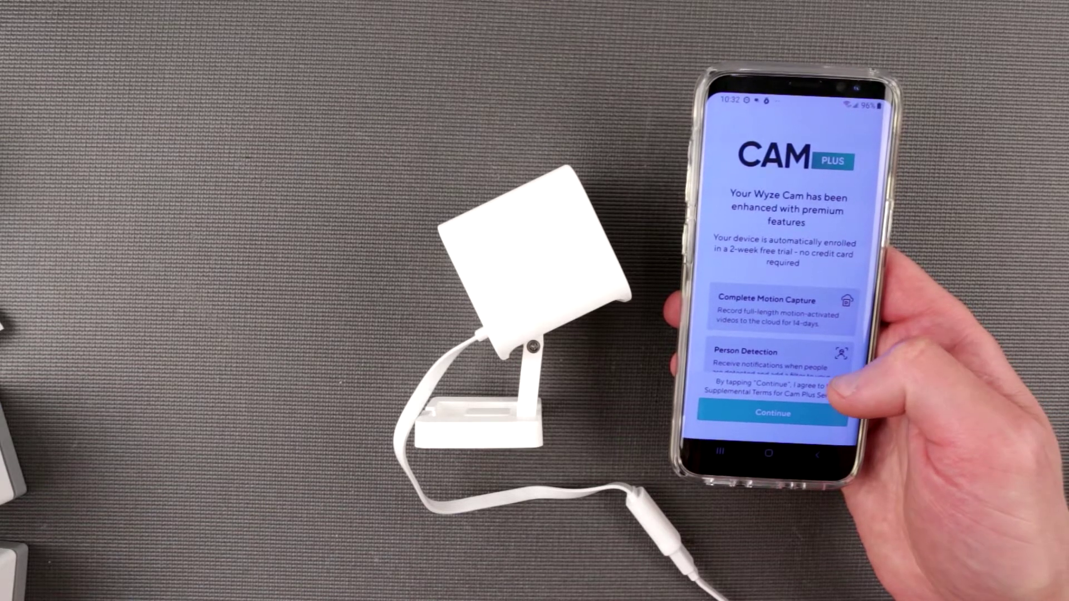
# - Accept the Cam Plus free trial to reach the family-member sharing screen
pyautogui.click(772, 413)
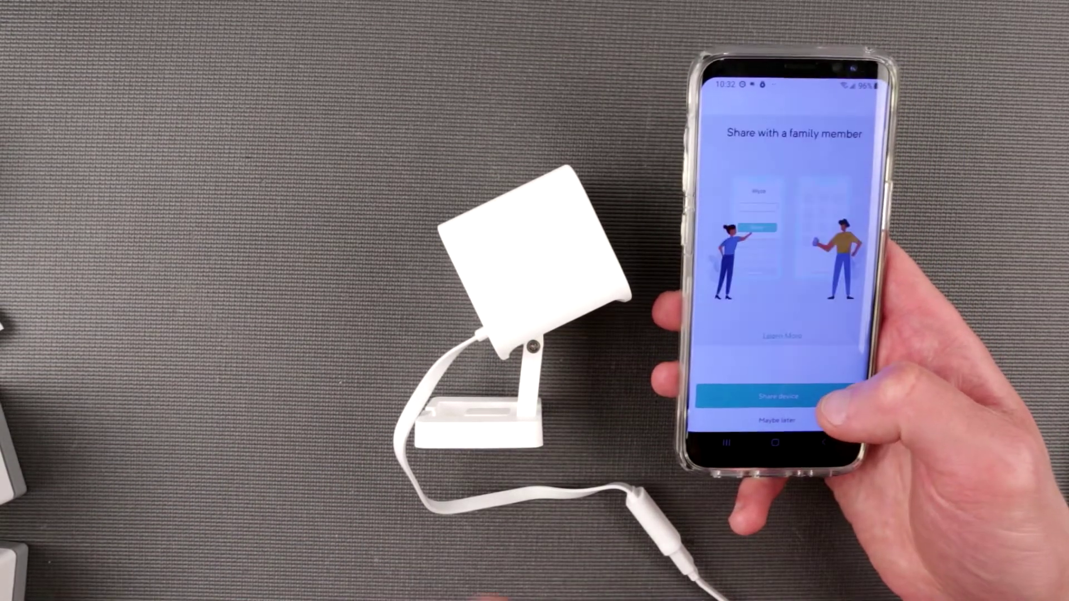